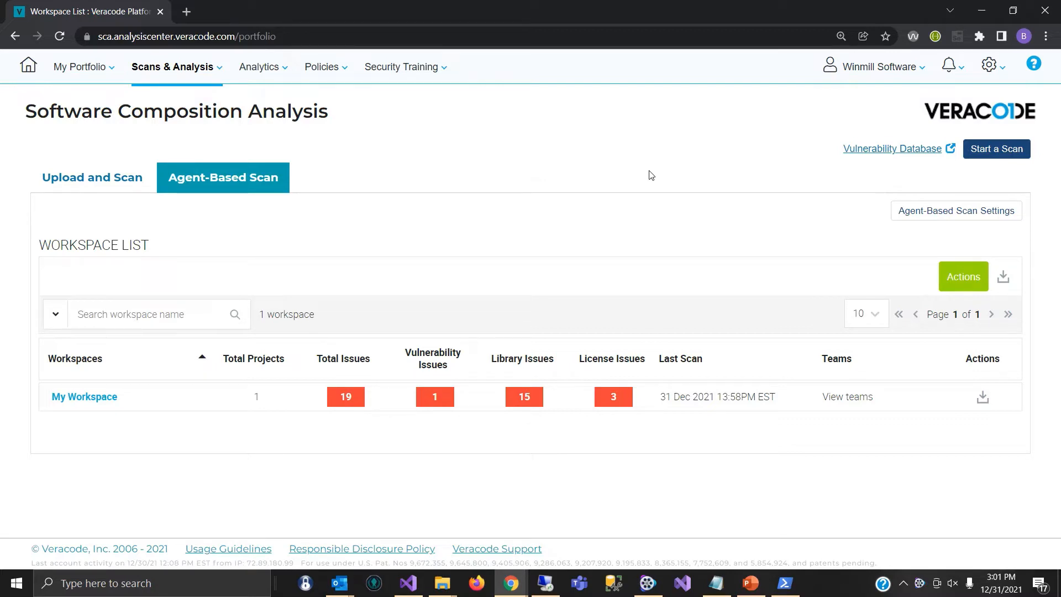
{"action": "mouse_move", "coordinate": [67, 451]}
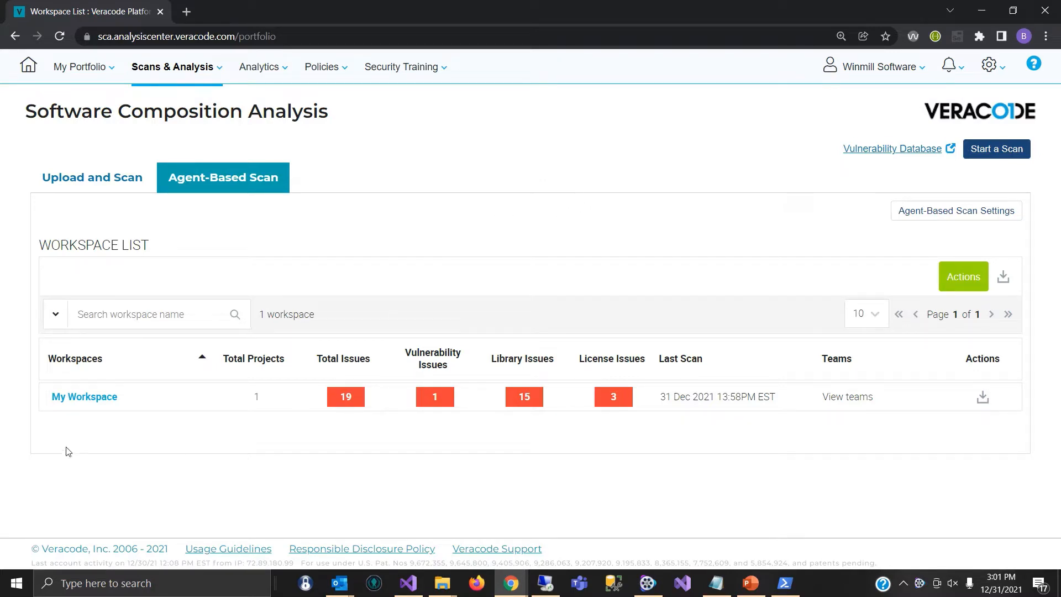
Open My Workspace's issues and select log4net XXE issue 100158194.
{"action": "left_click", "coordinate": [84, 397]}
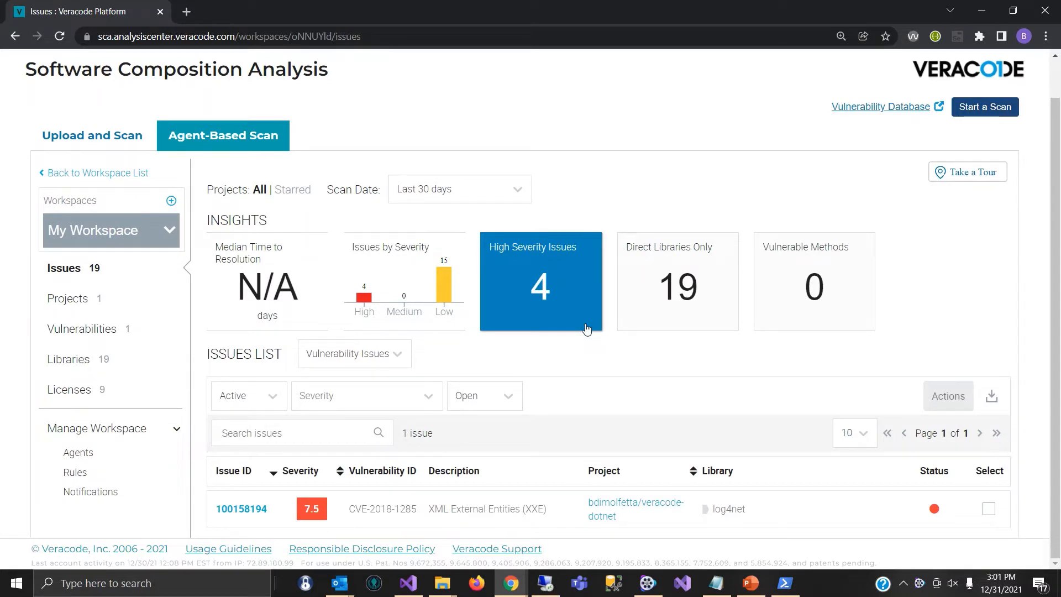
{"action": "mouse_move", "coordinate": [562, 313]}
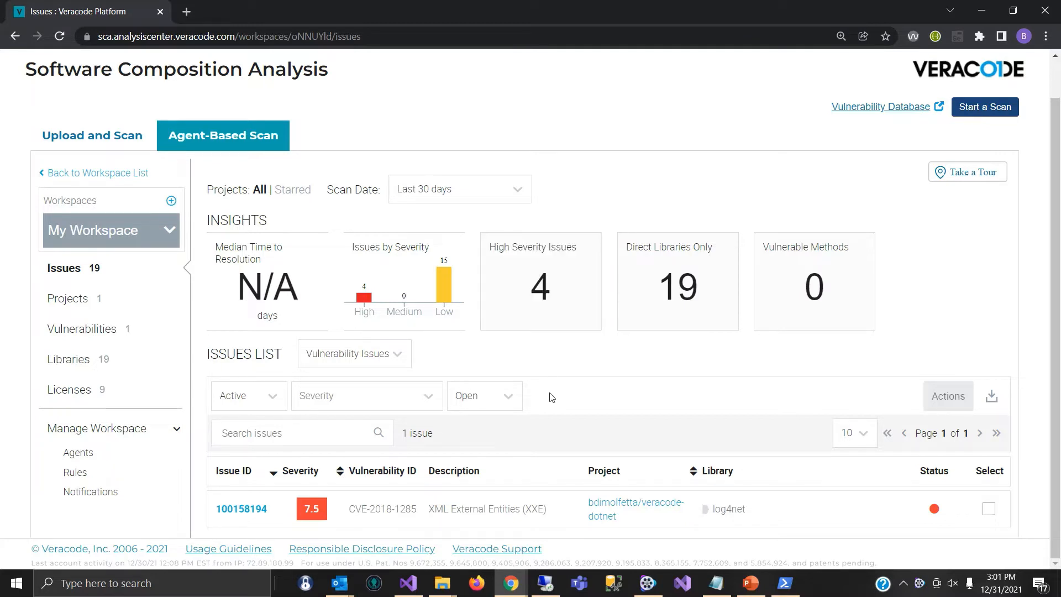
{"action": "mouse_move", "coordinate": [299, 535]}
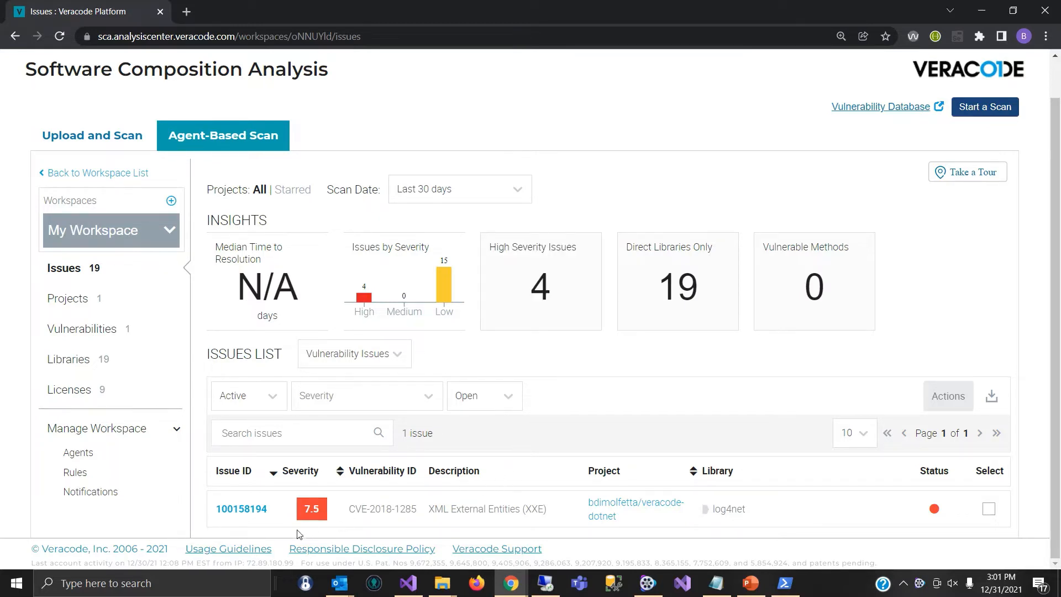
{"action": "mouse_move", "coordinate": [277, 524]}
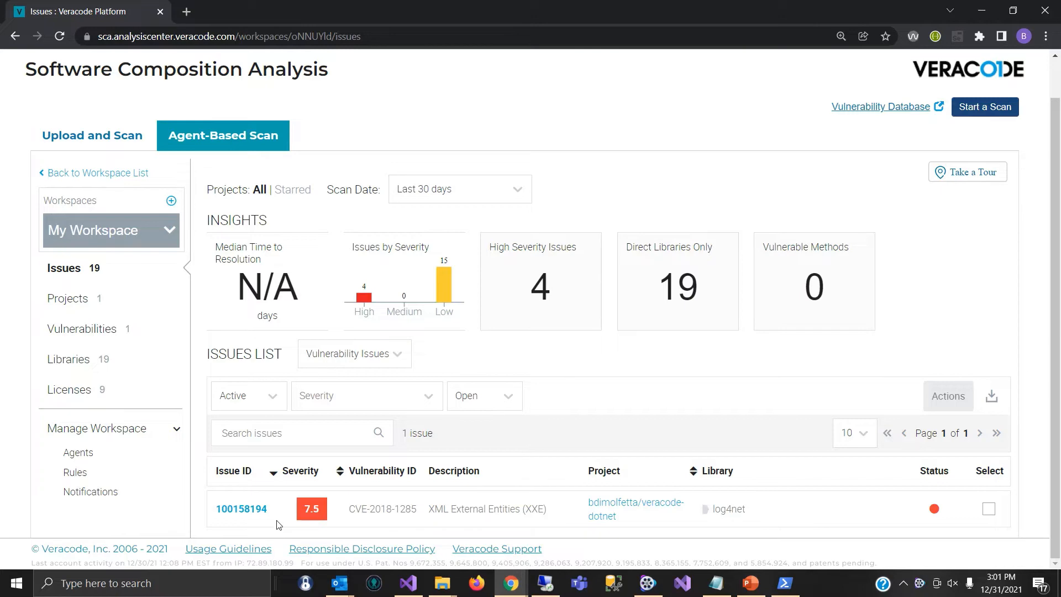
{"action": "mouse_move", "coordinate": [720, 509]}
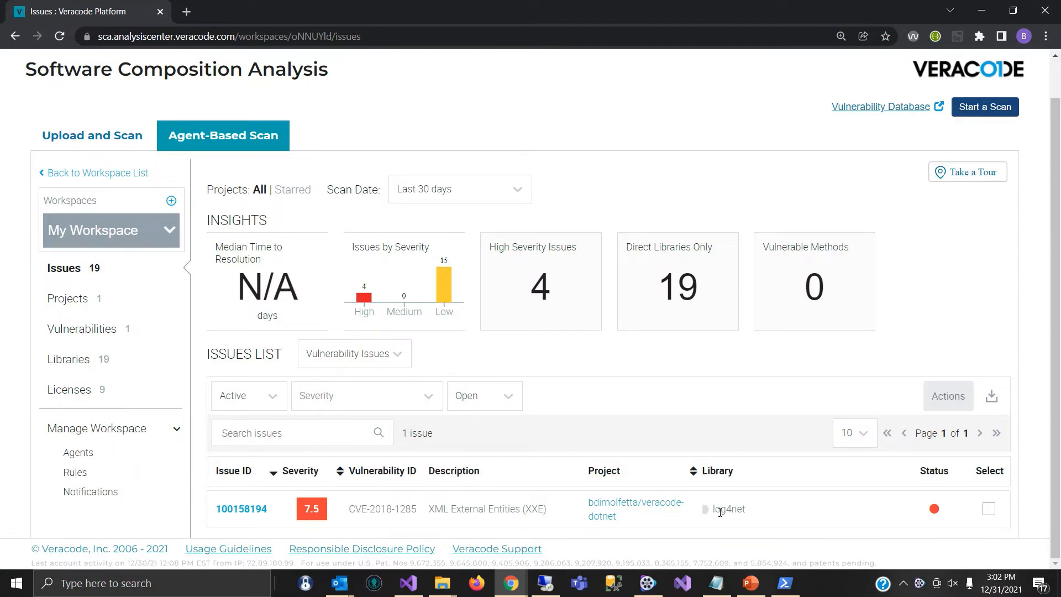
{"action": "mouse_move", "coordinate": [242, 509]}
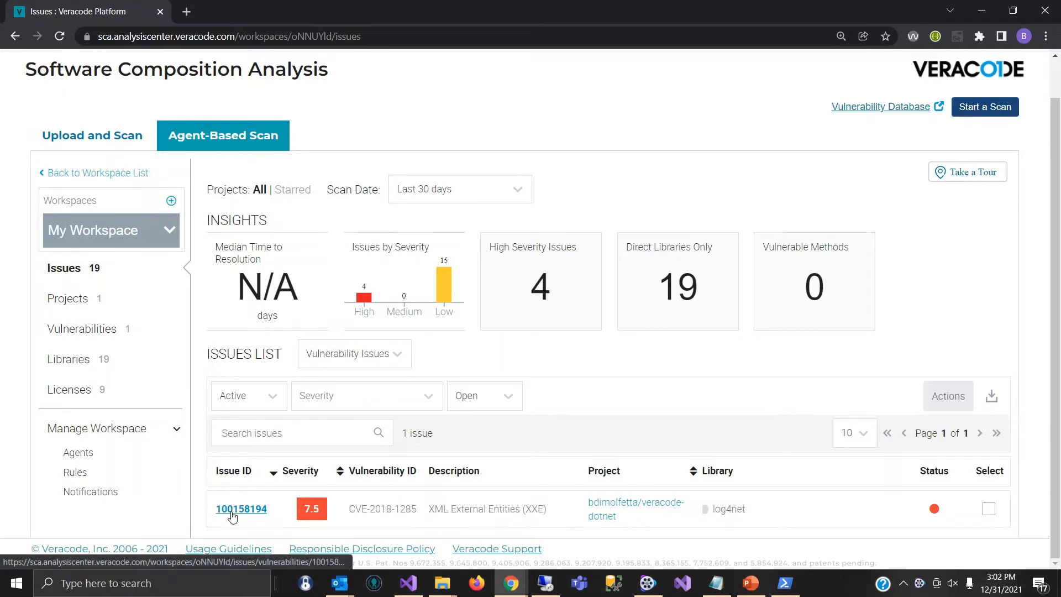
{"action": "left_click", "coordinate": [241, 509]}
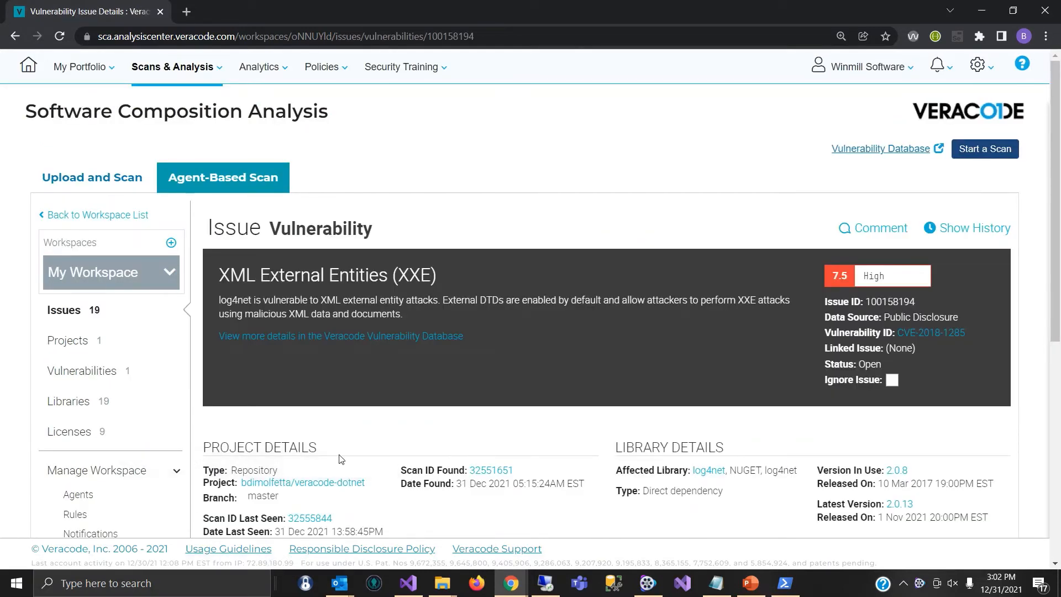
Scroll to Project and Library Details showing direct dependency log4net 2.0.8 with 2.0.13 available.
{"action": "scroll", "scroll_direction": "down", "scroll_amount": 3}
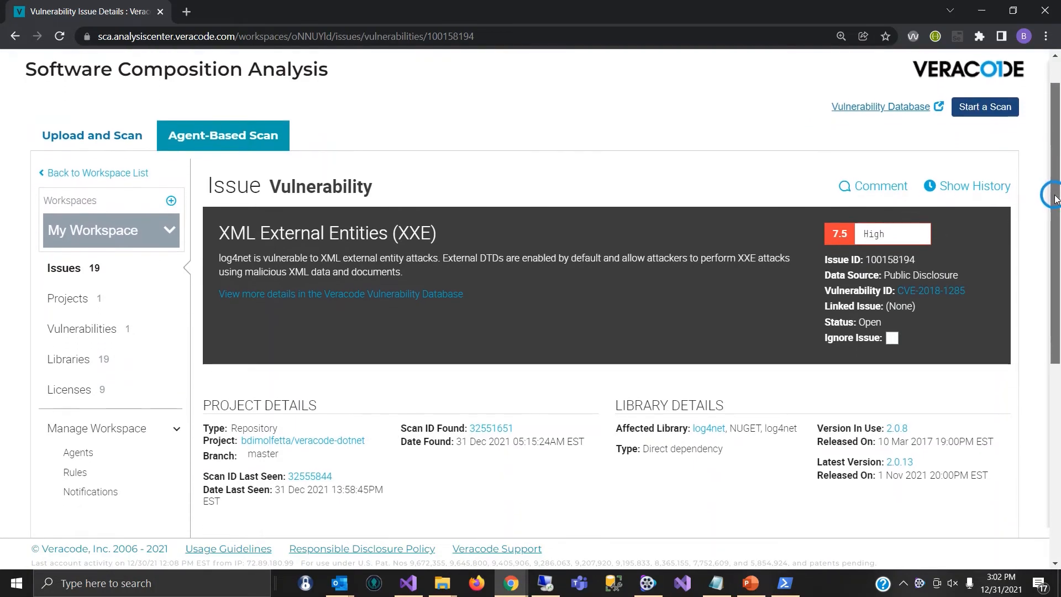
{"action": "scroll", "scroll_direction": "down", "scroll_amount": 3}
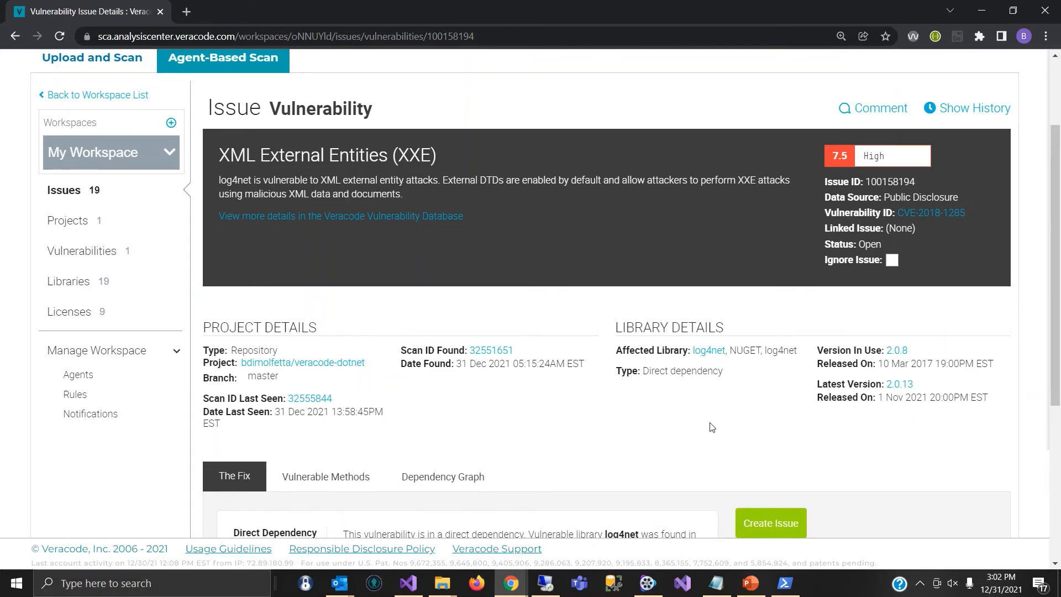
{"action": "mouse_move", "coordinate": [914, 355]}
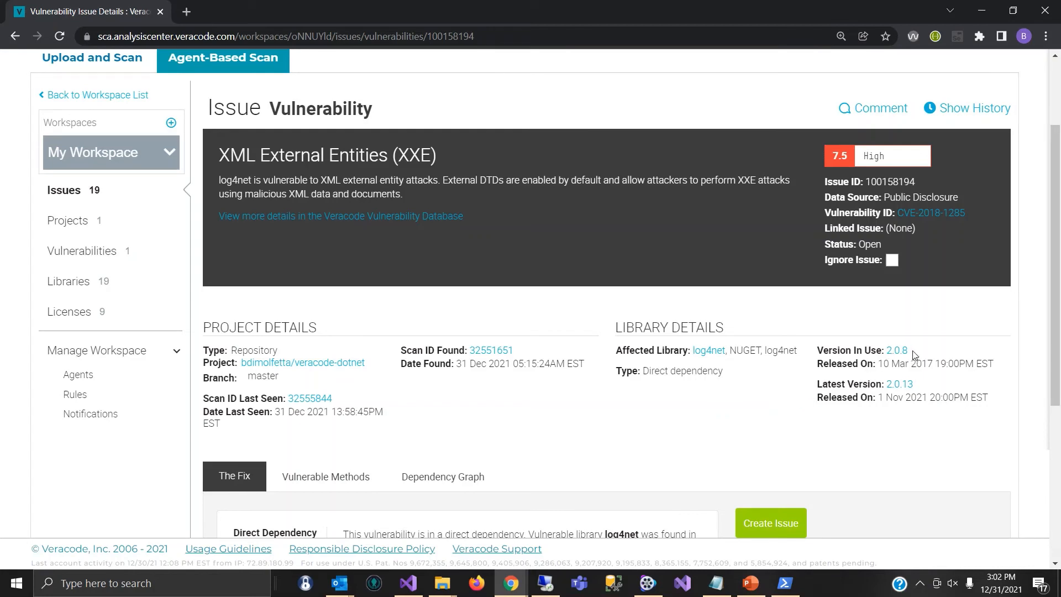
{"action": "mouse_move", "coordinate": [895, 350]}
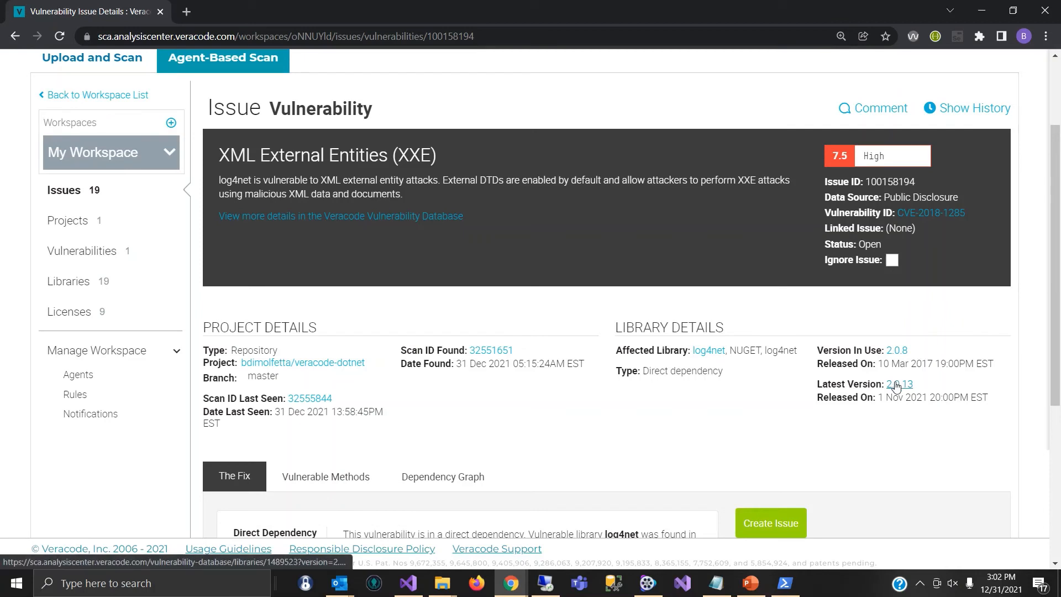
{"action": "mouse_move", "coordinate": [897, 385]}
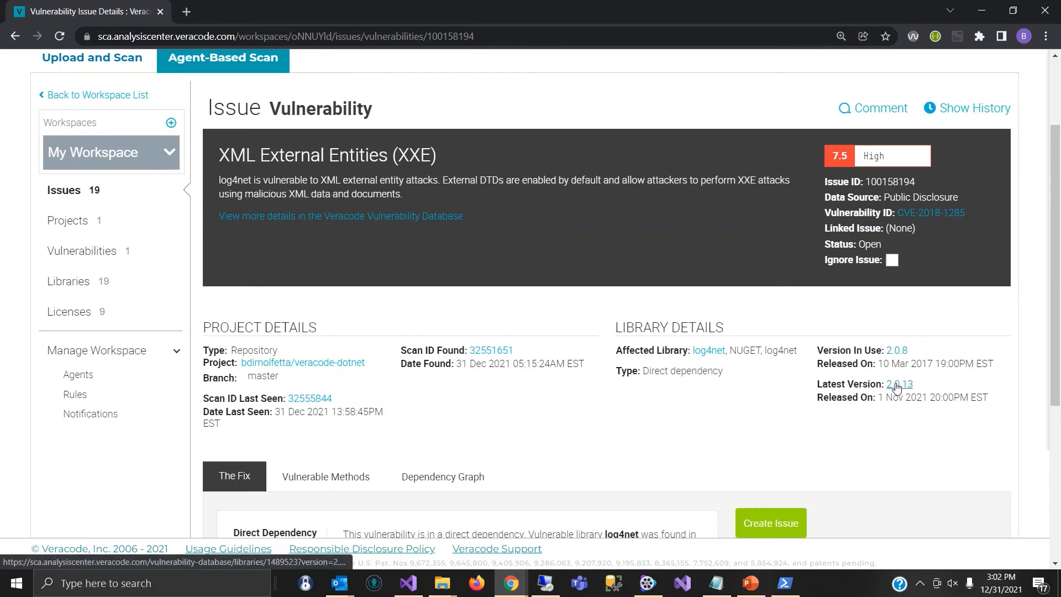